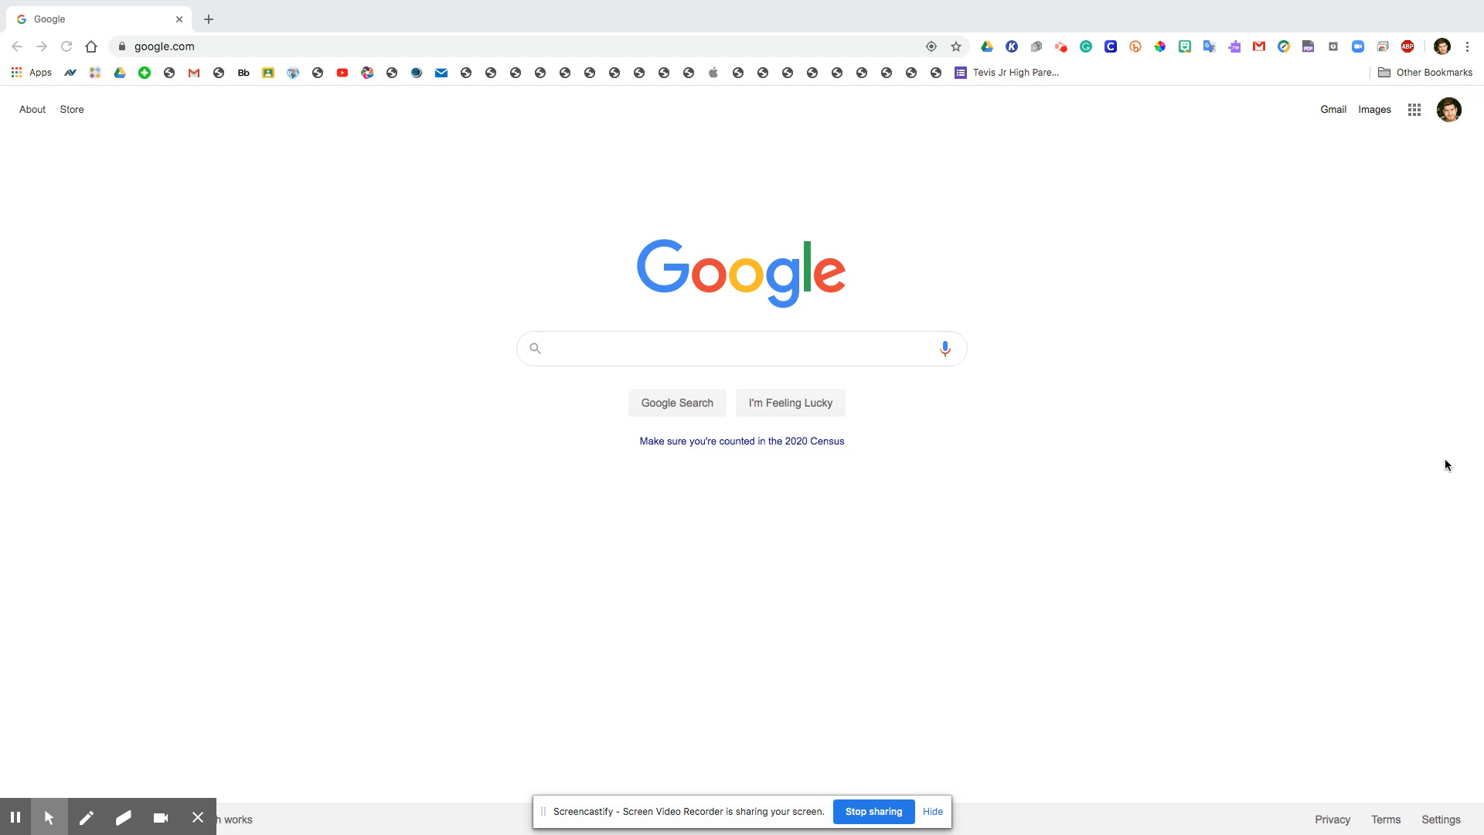
mouse_move(130, 381)
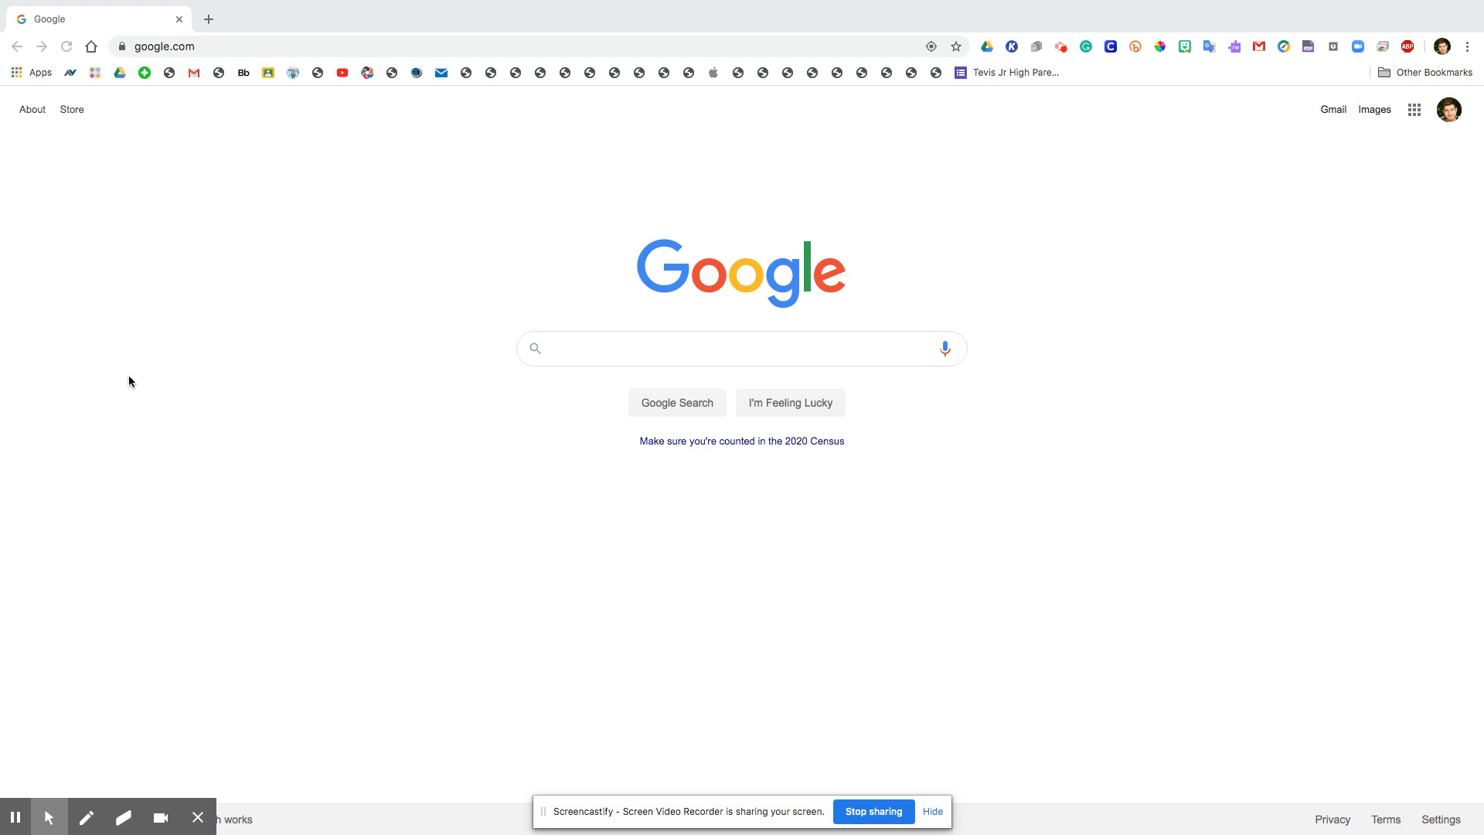
mouse_move(1129, 172)
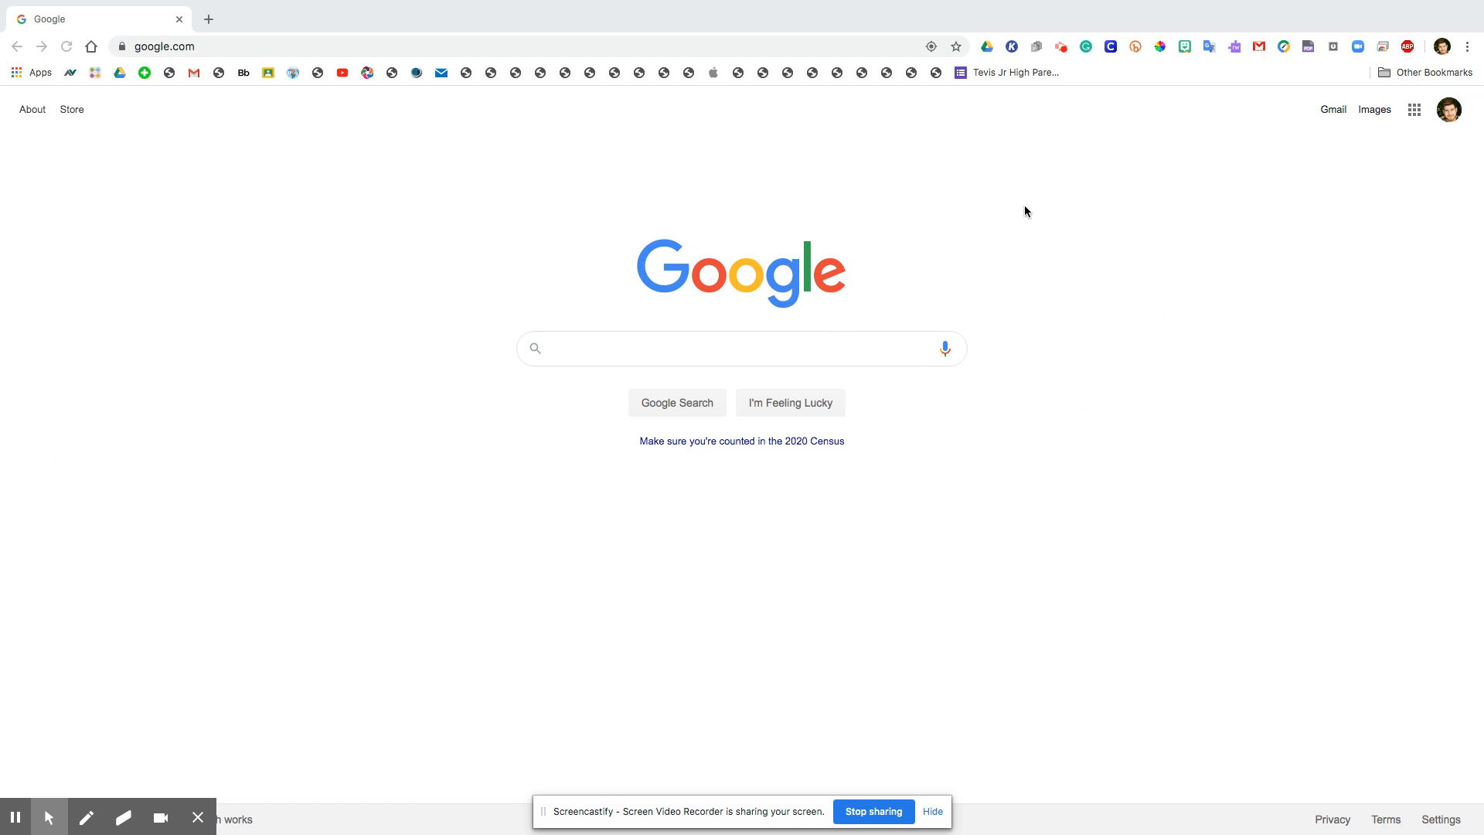
mouse_move(1032, 210)
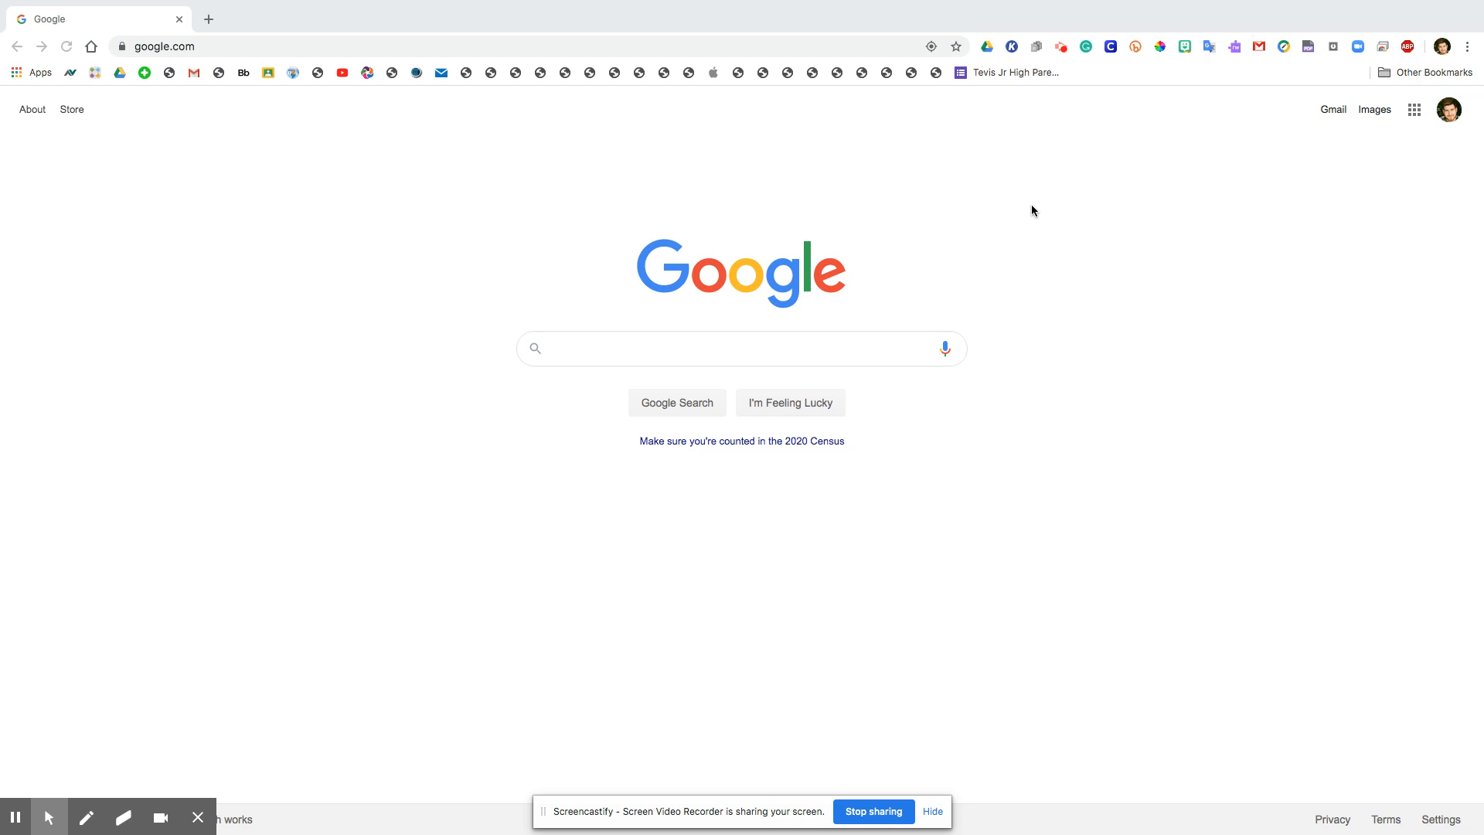
mouse_move(1025, 218)
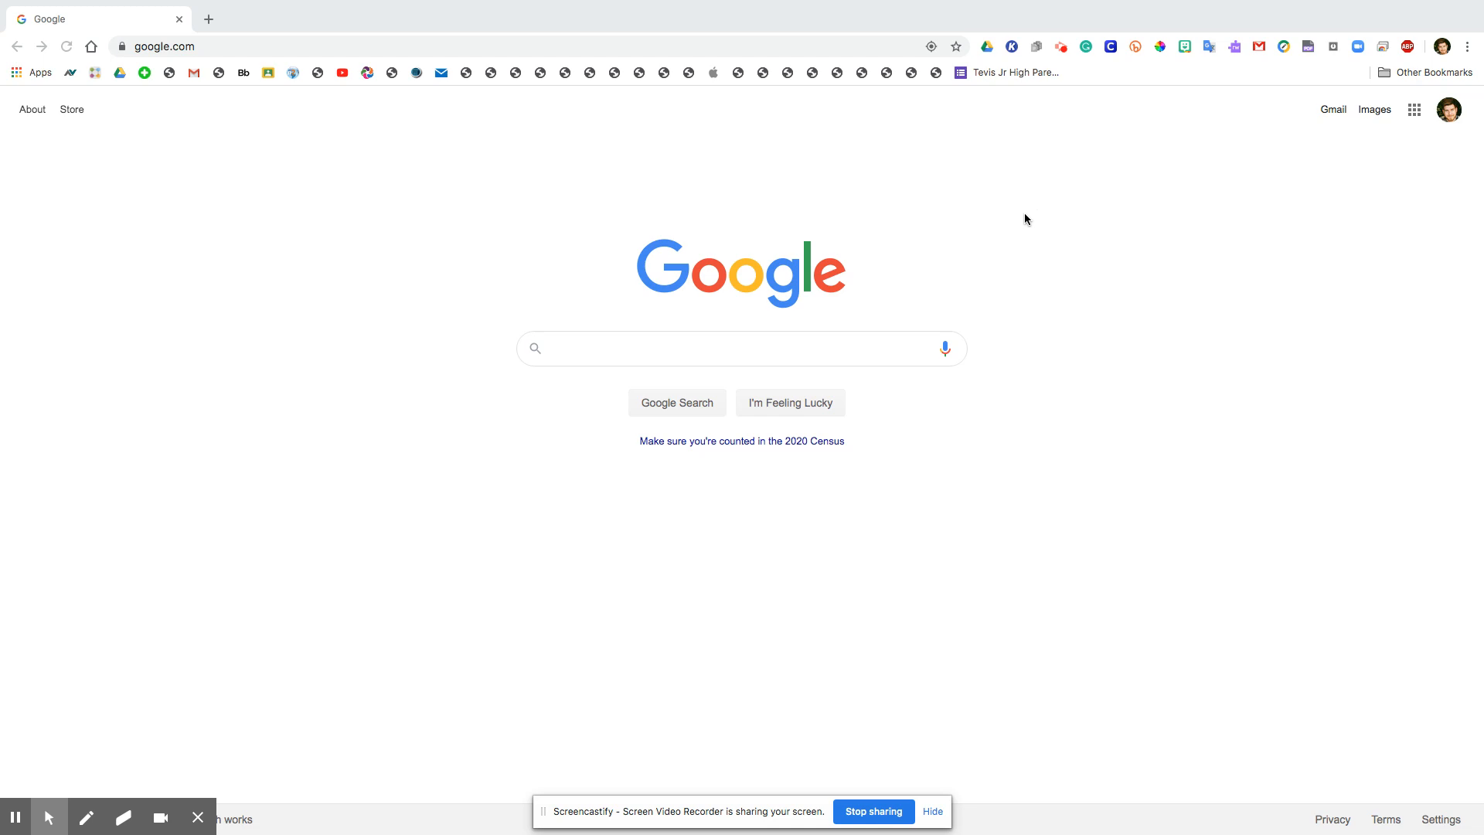
mouse_move(986, 225)
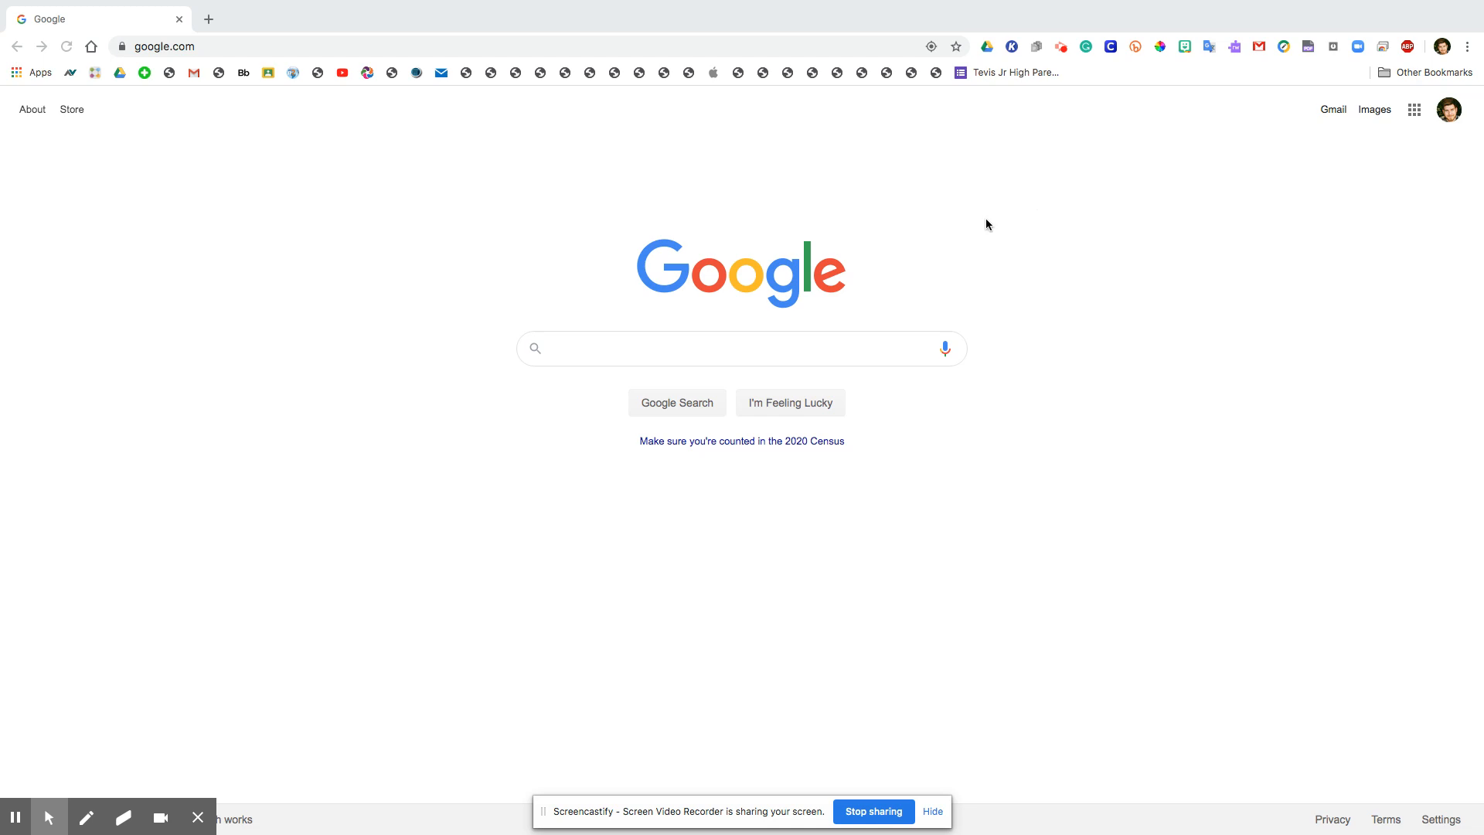
mouse_move(1150, 121)
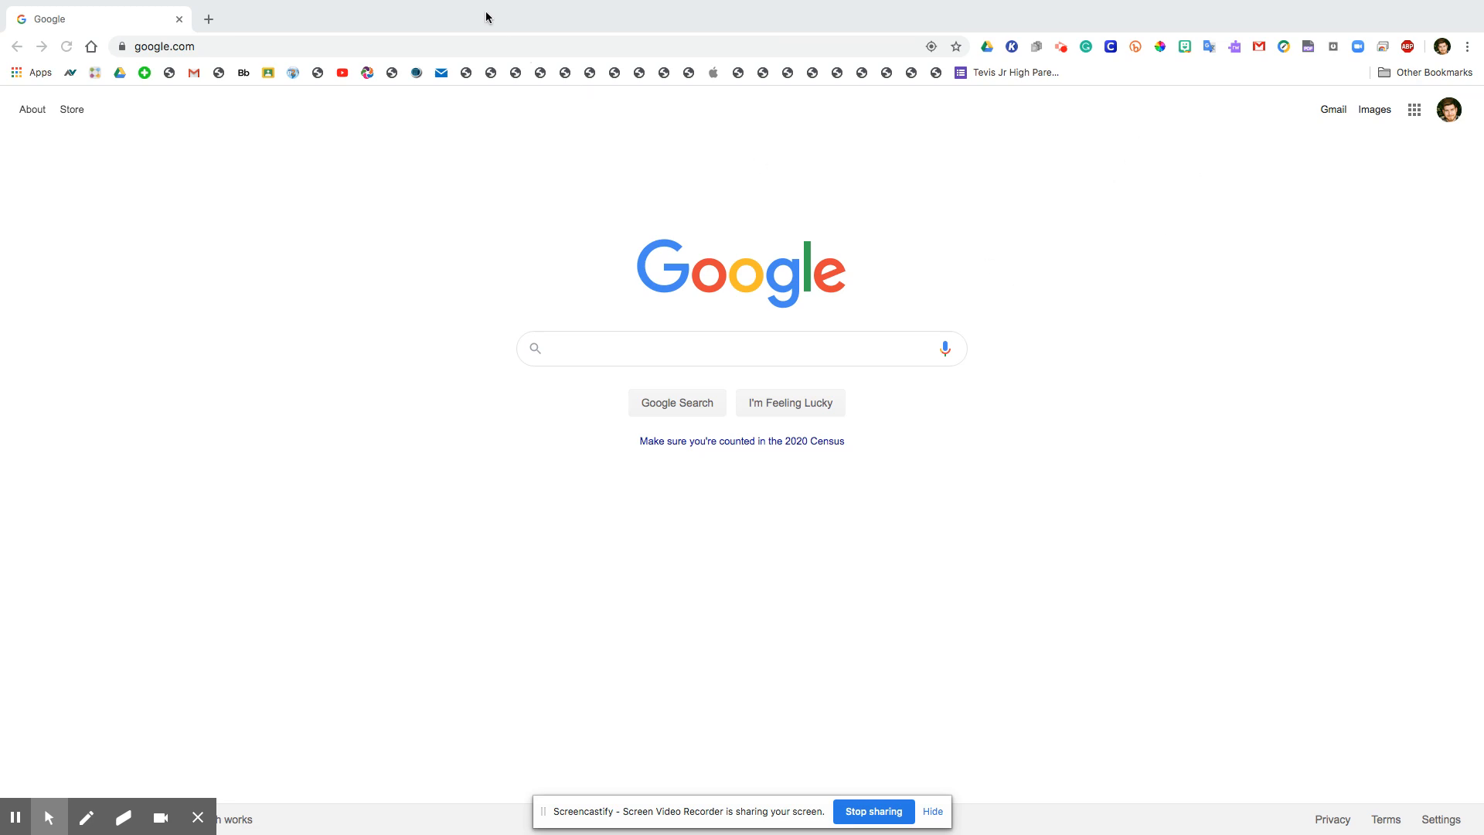
mouse_move(1274, 450)
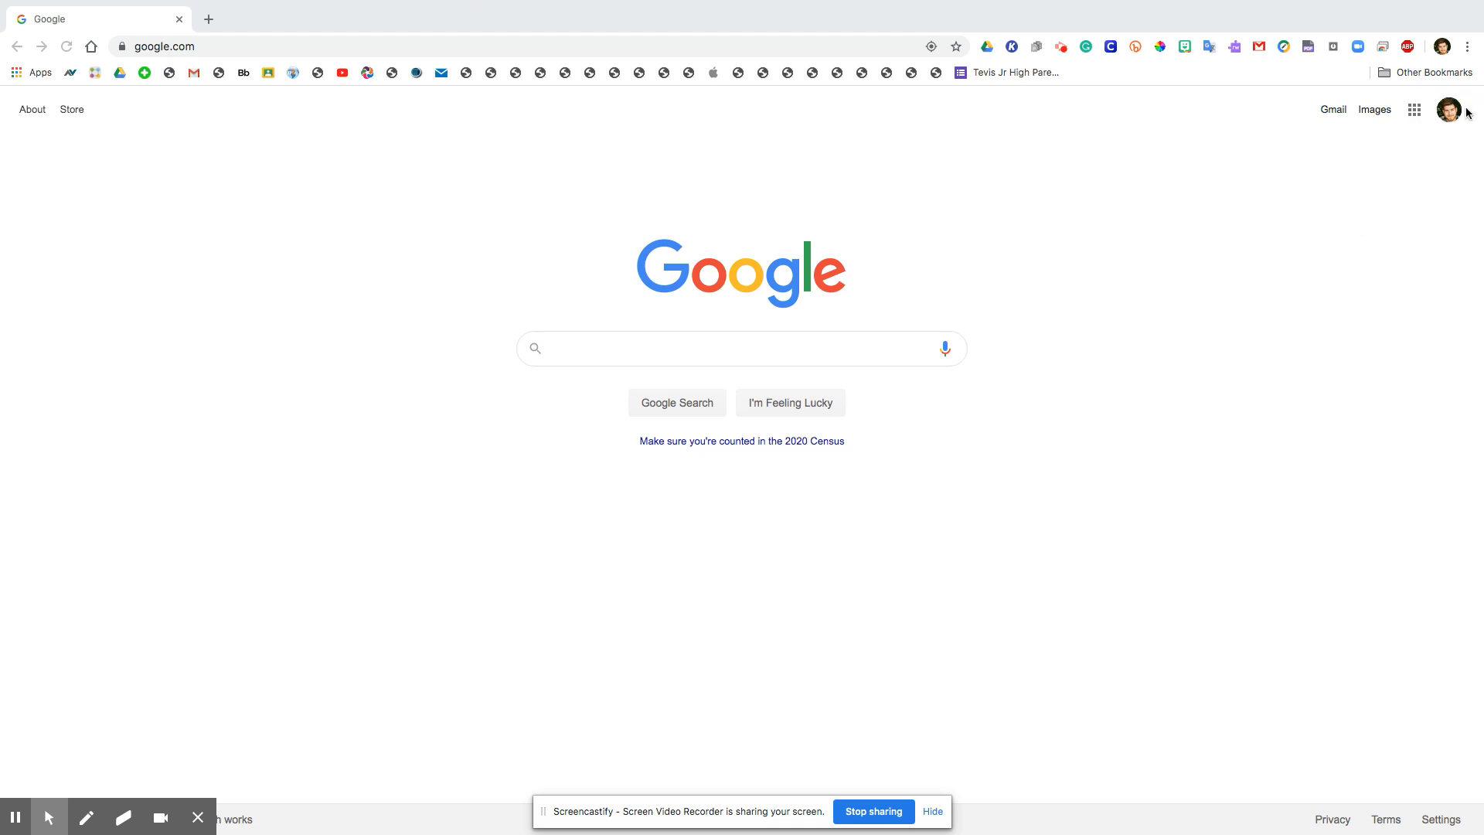
mouse_move(1446, 139)
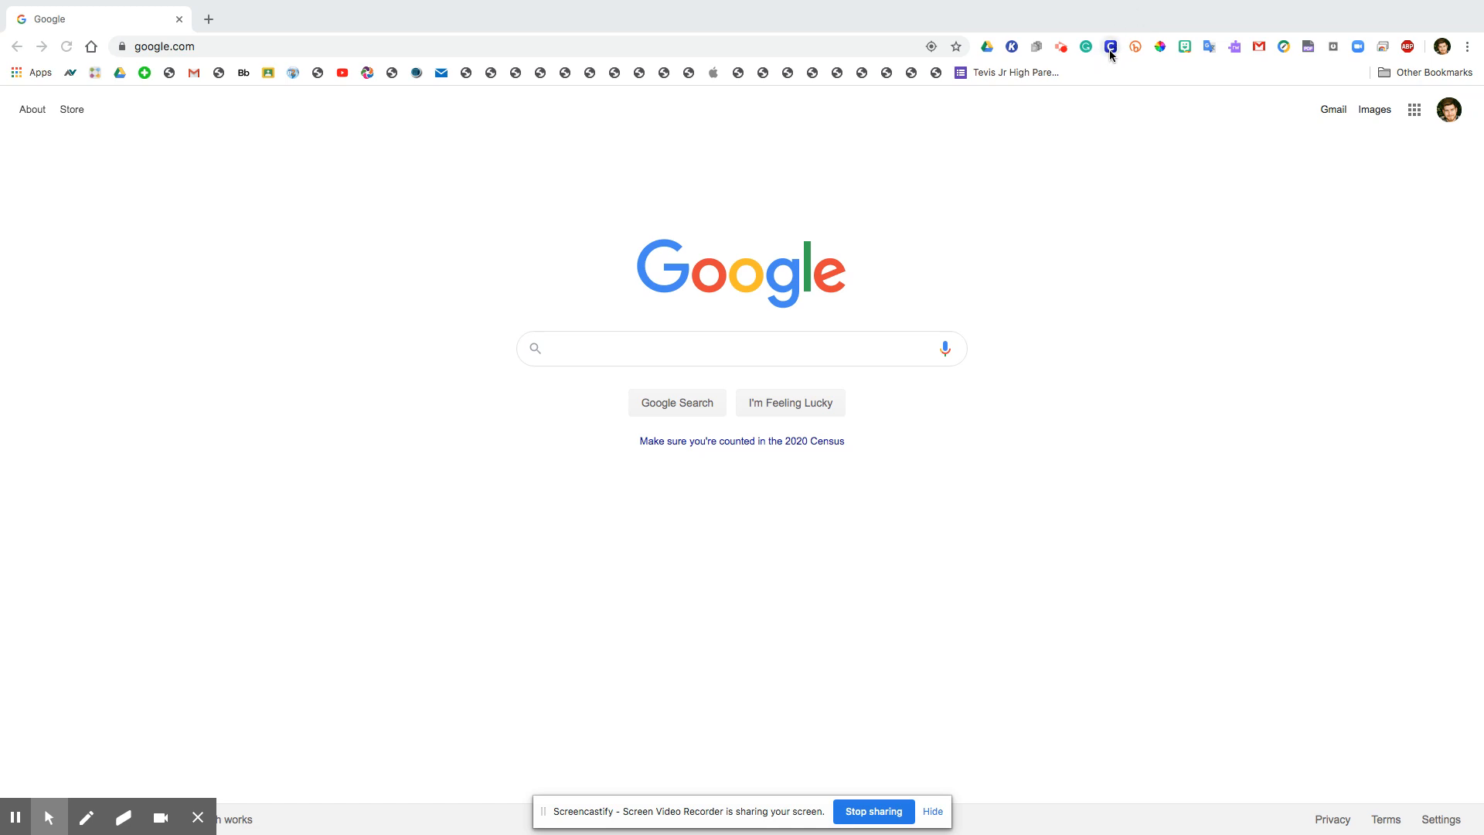
mouse_move(1109, 46)
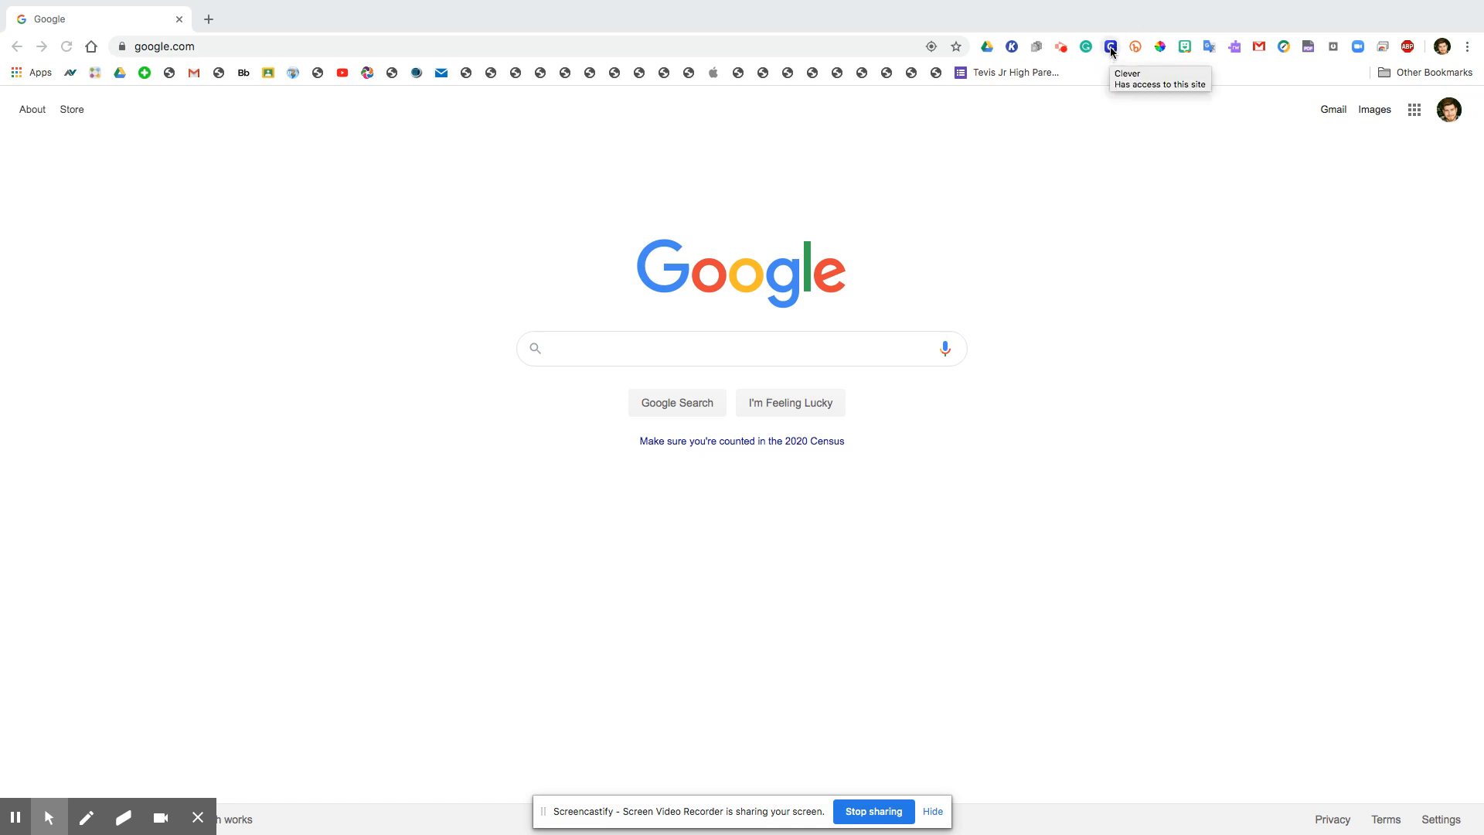
Launch Clever's district login page from the extension and choose Log in with Google.
click(1109, 46)
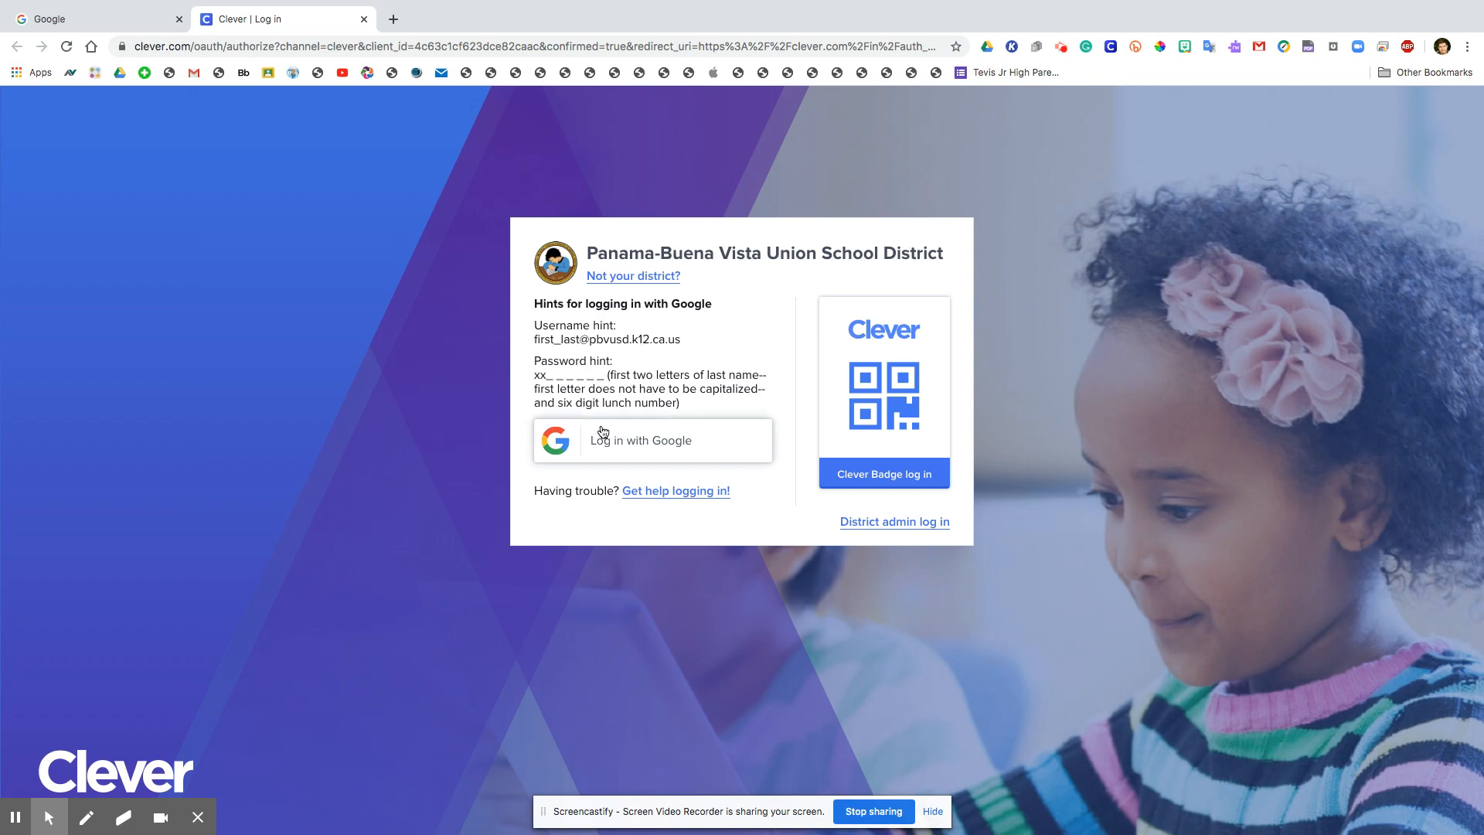
click(650, 440)
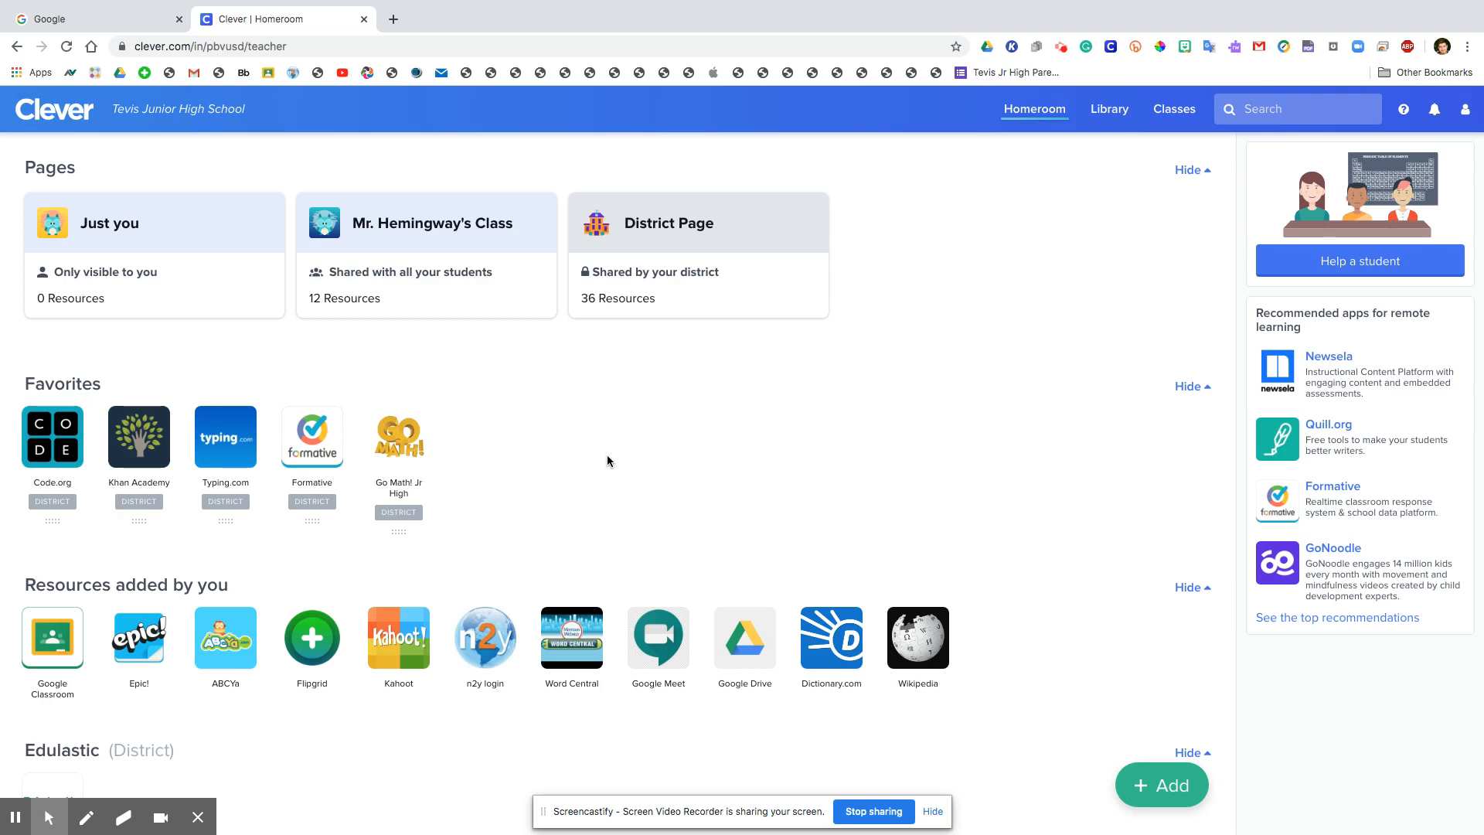
mouse_move(362, 232)
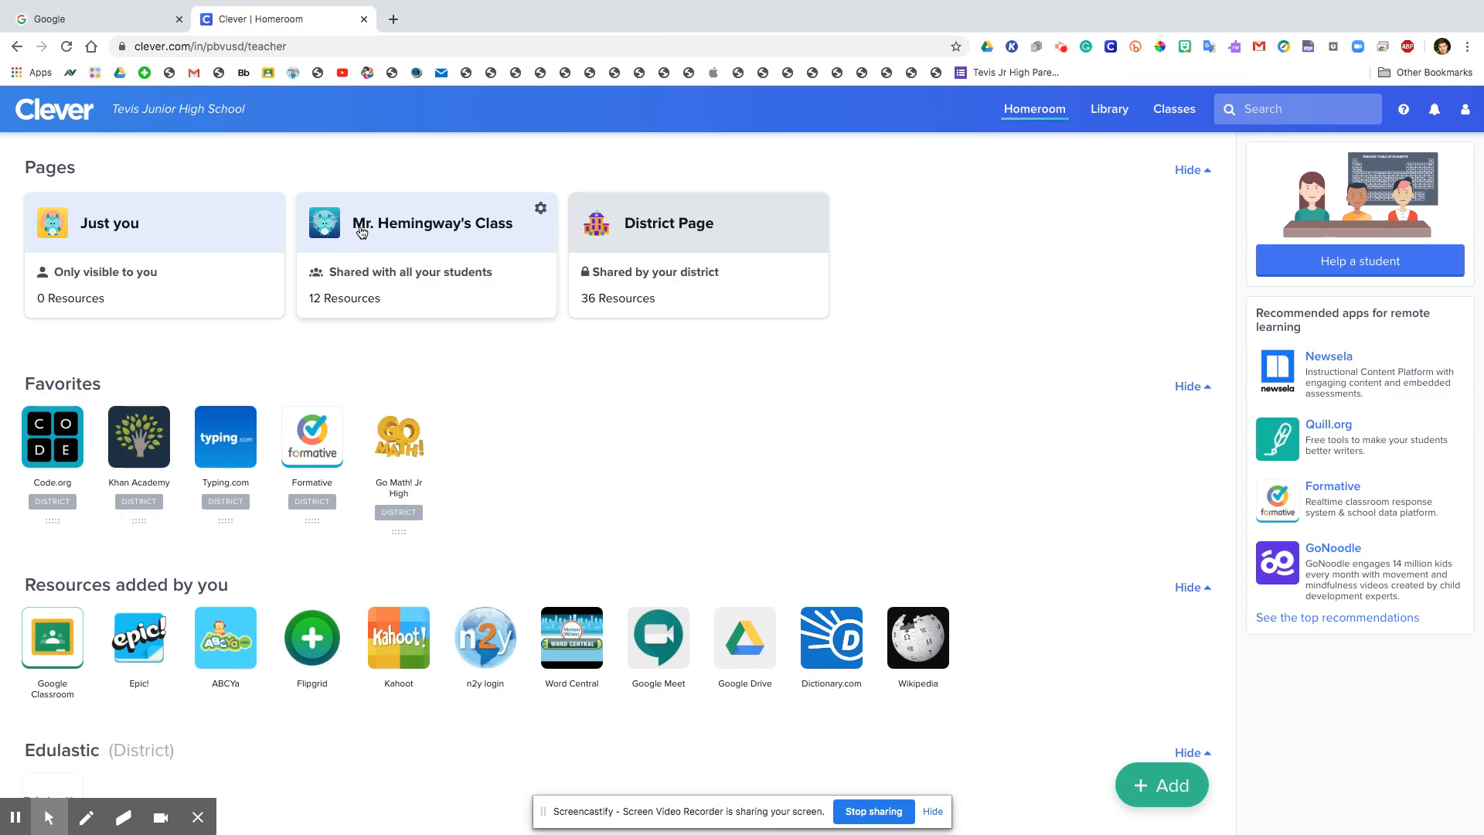
Select the 'Mr. Hemingway's Class' card under Pages on the Homeroom page.
click(409, 229)
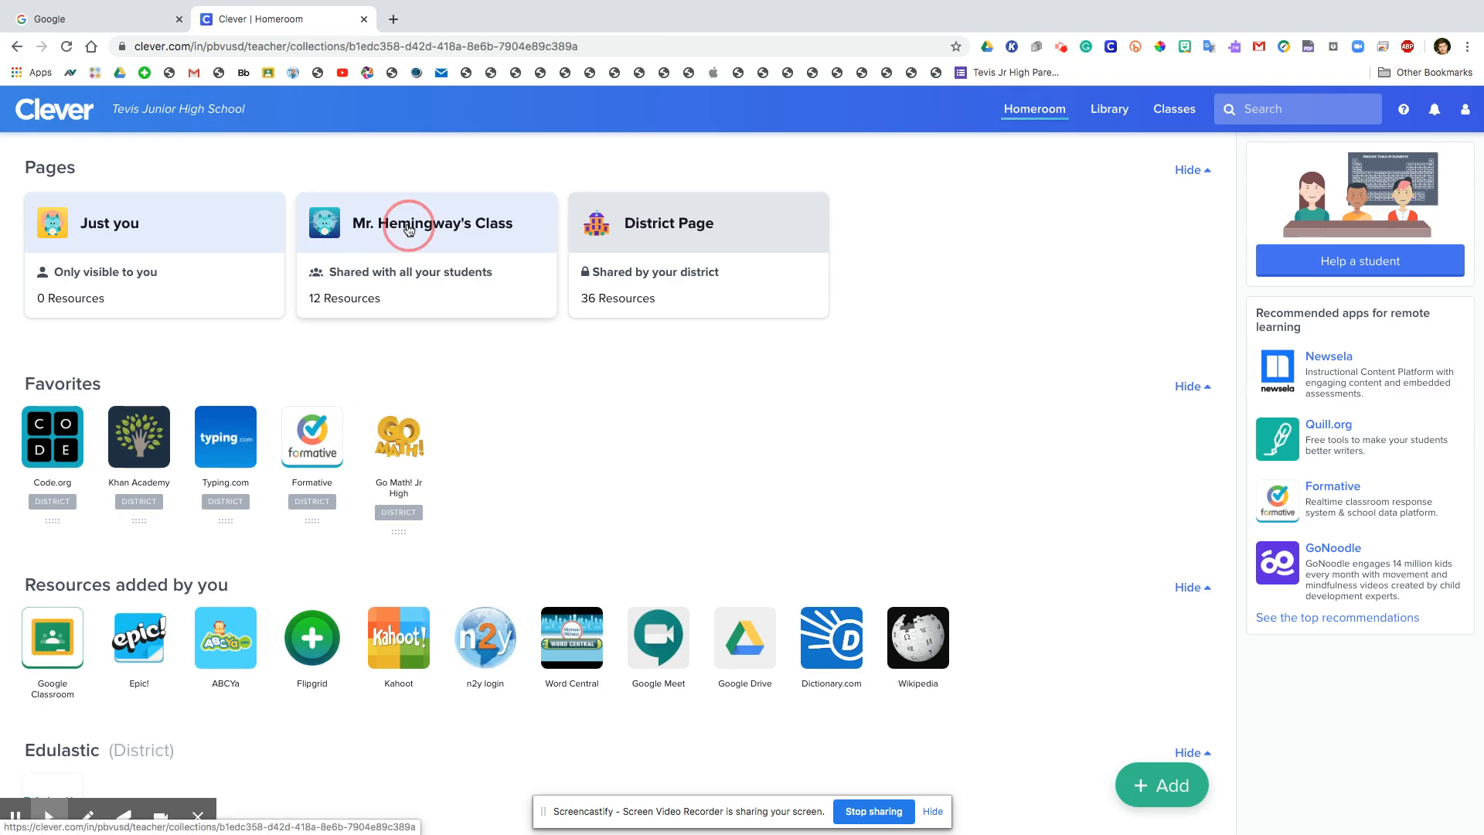
click(434, 223)
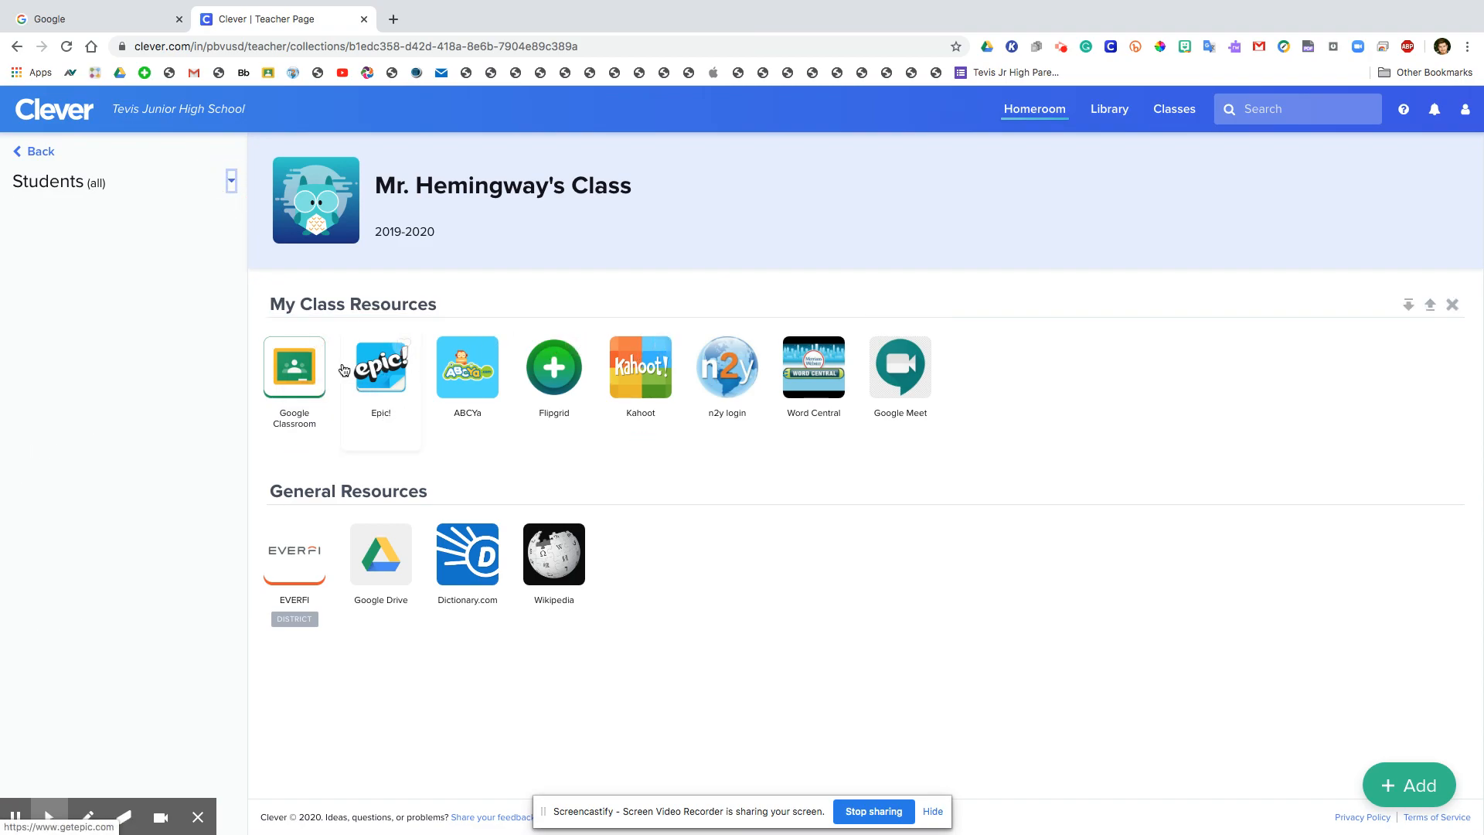
mouse_move(293, 367)
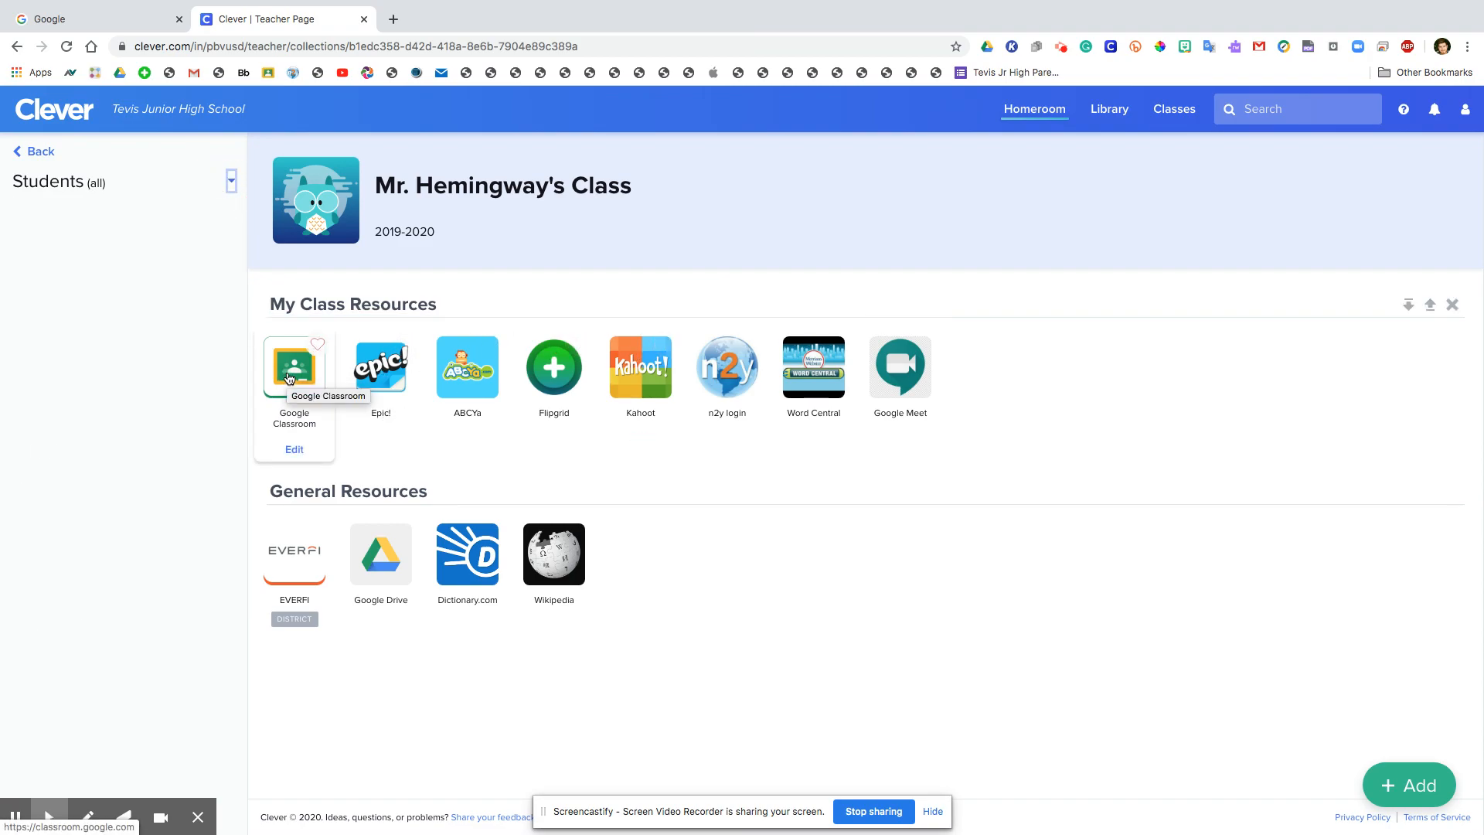
Launch Google Classroom from the My Class Resources tiles.
click(293, 368)
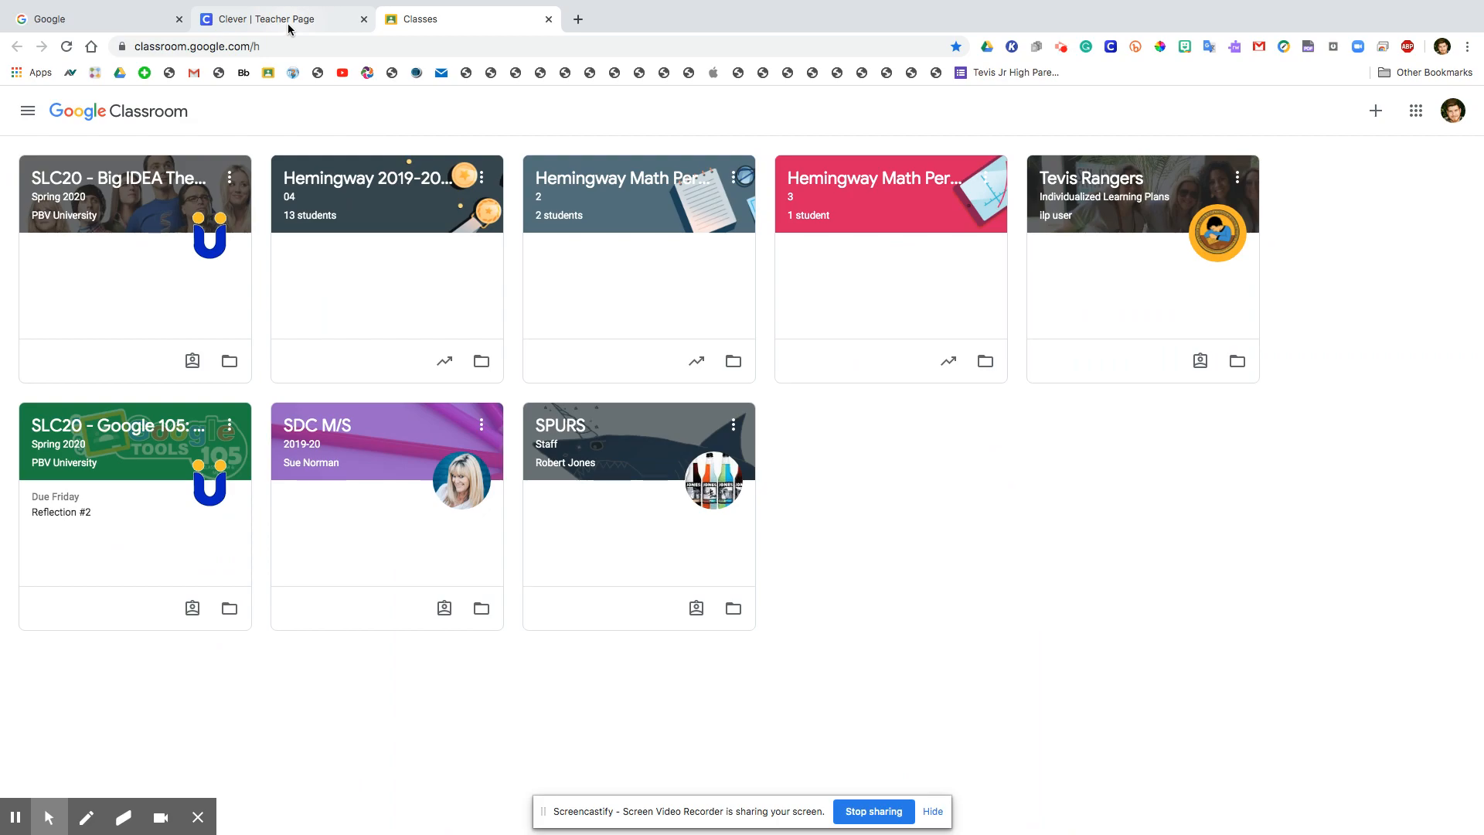
Switch back to the 'Clever | Teacher Page' tab and explore the class resource tiles.
click(274, 18)
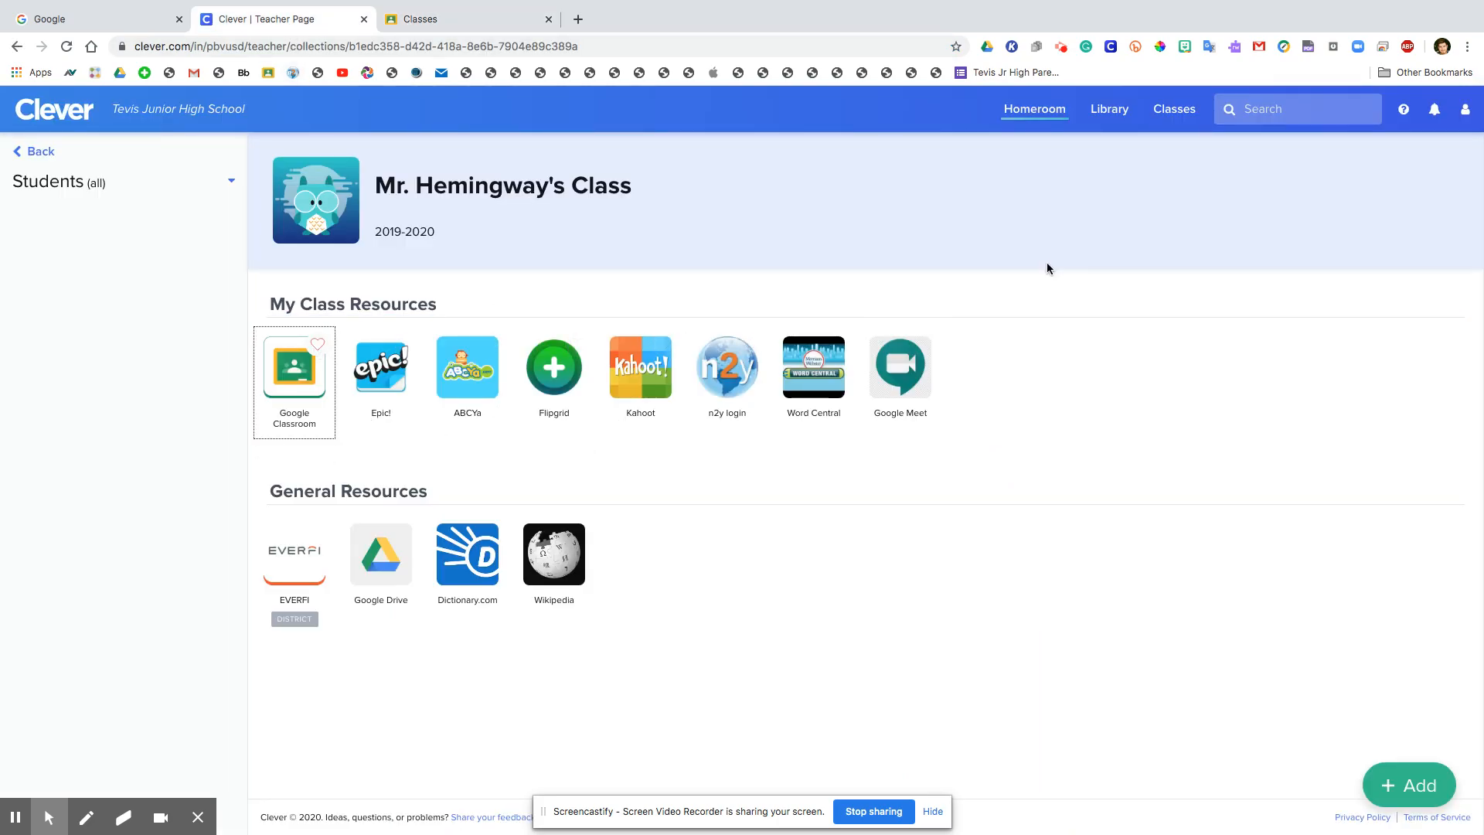
click(352, 304)
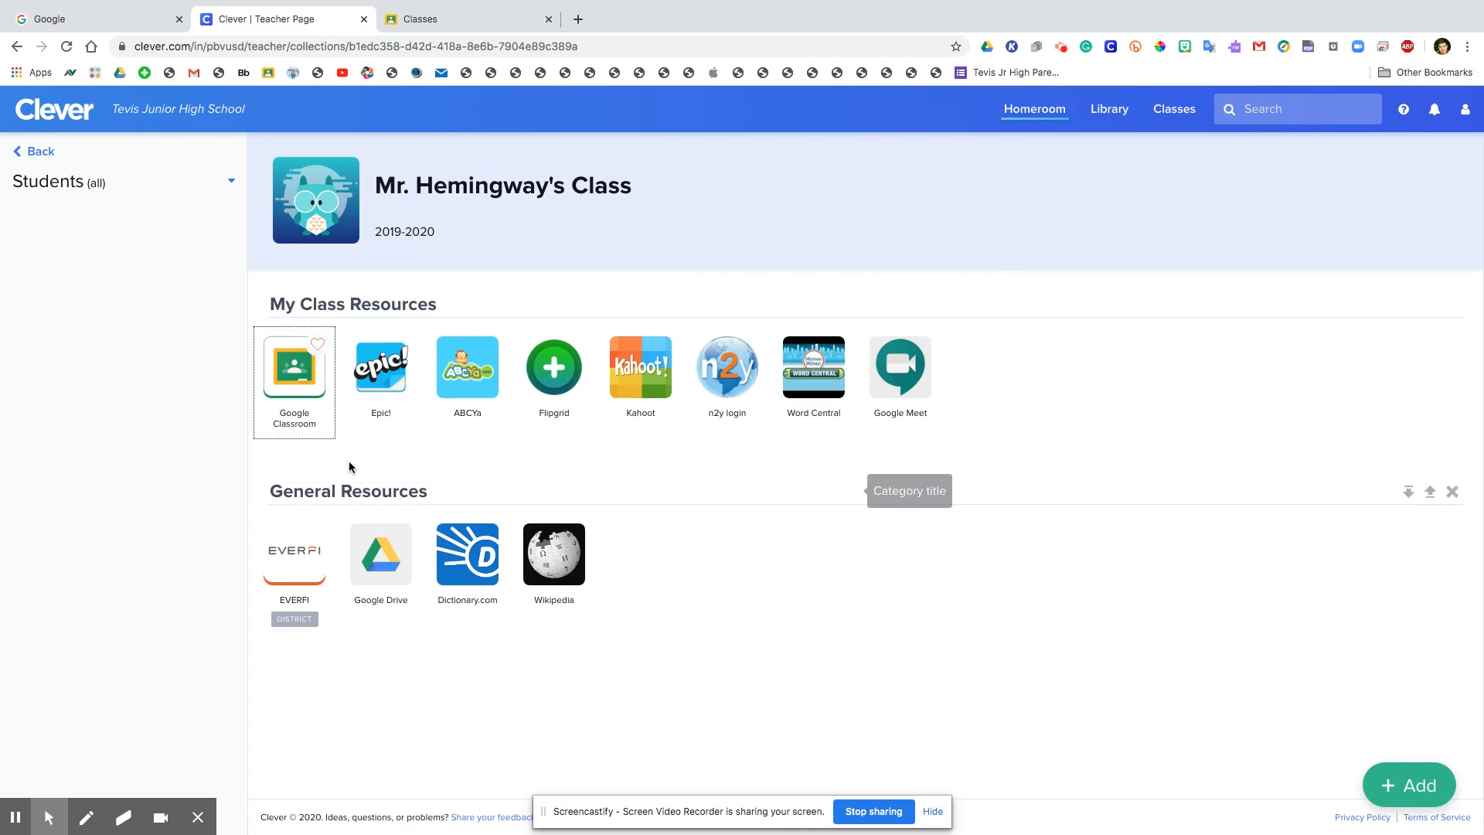
mouse_move(379, 379)
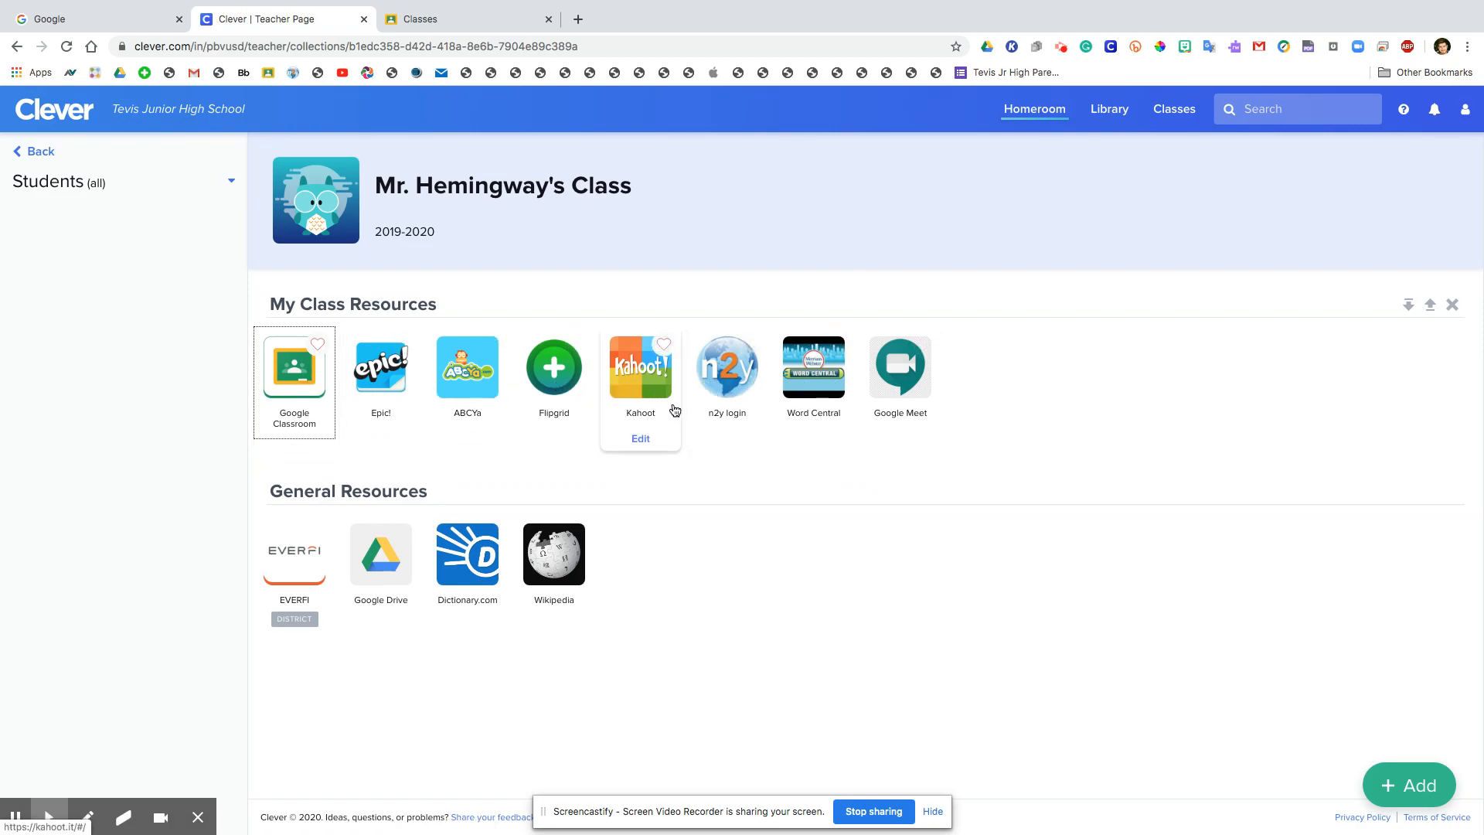
click(347, 490)
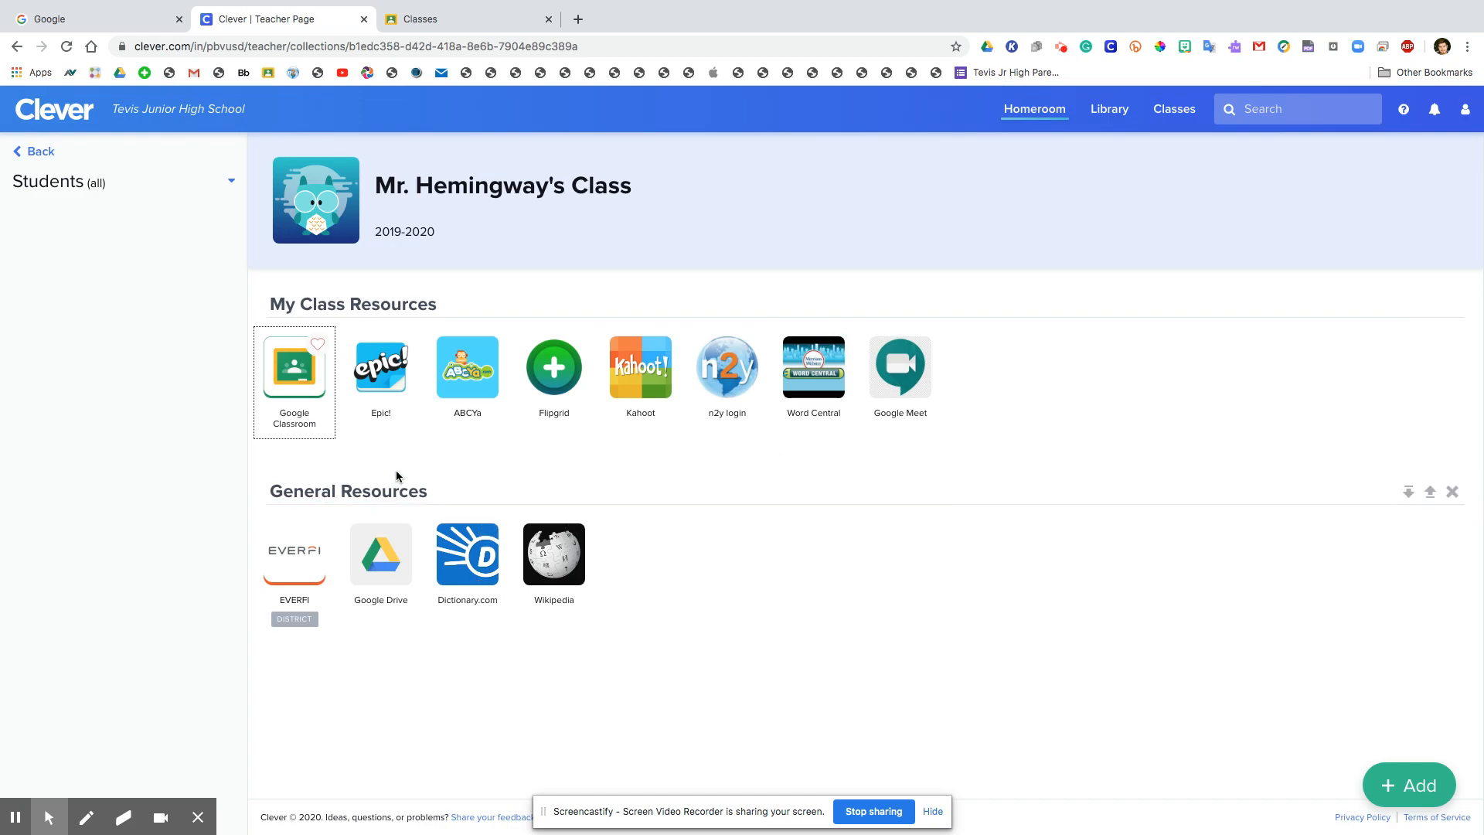
mouse_move(380, 368)
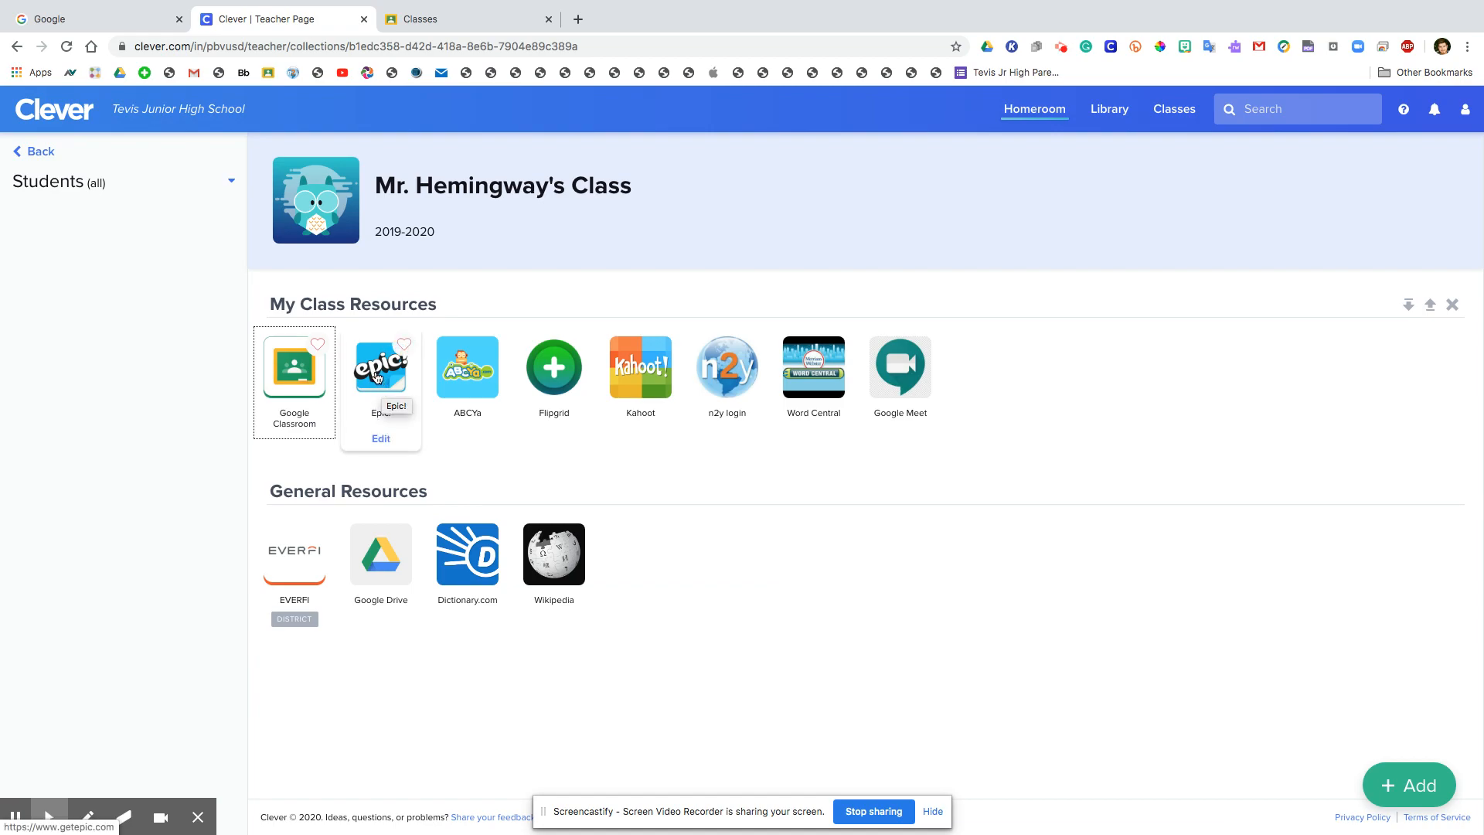
mouse_move(602, 471)
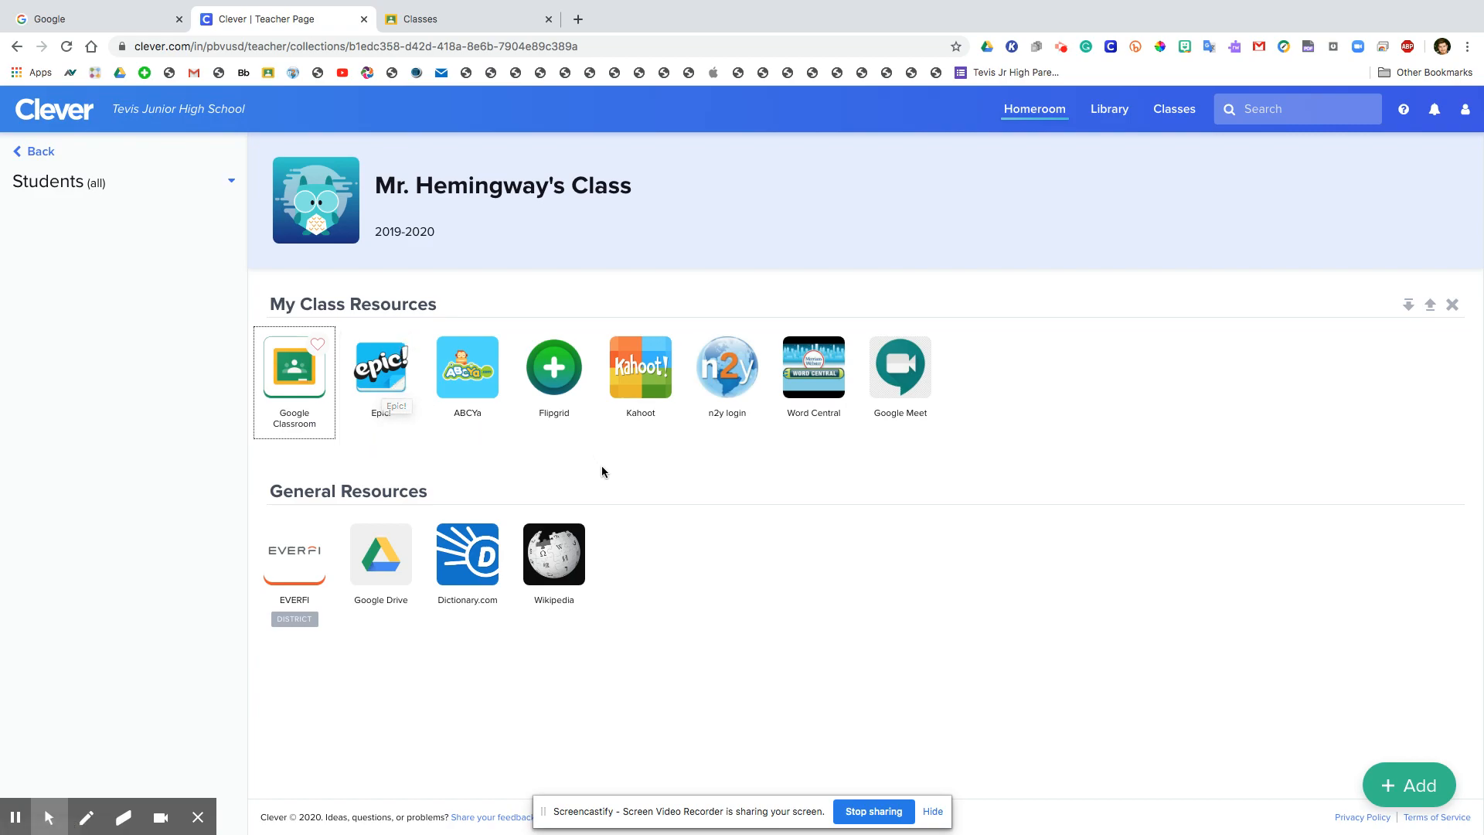
mouse_move(596, 472)
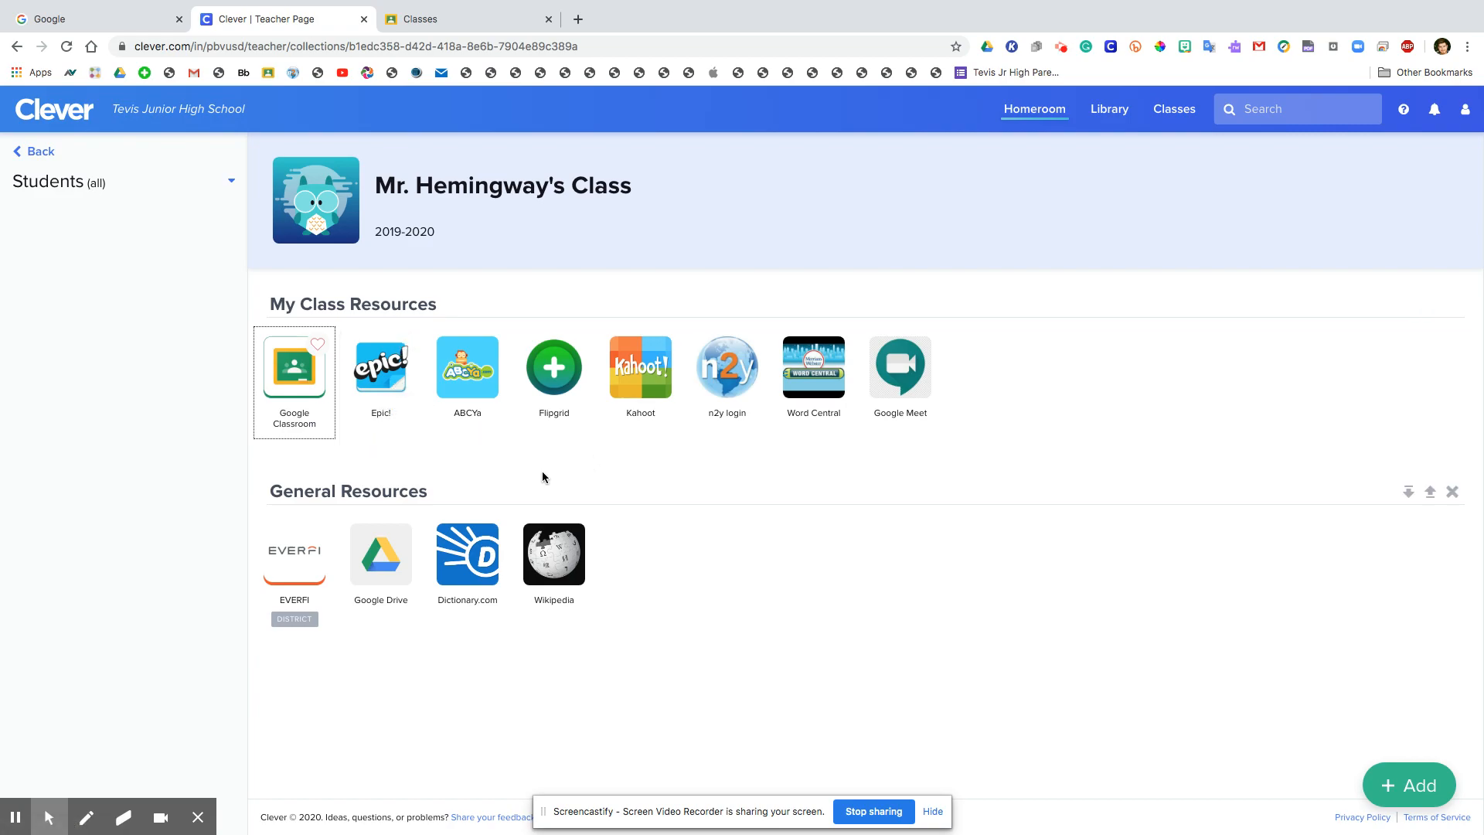
click(347, 490)
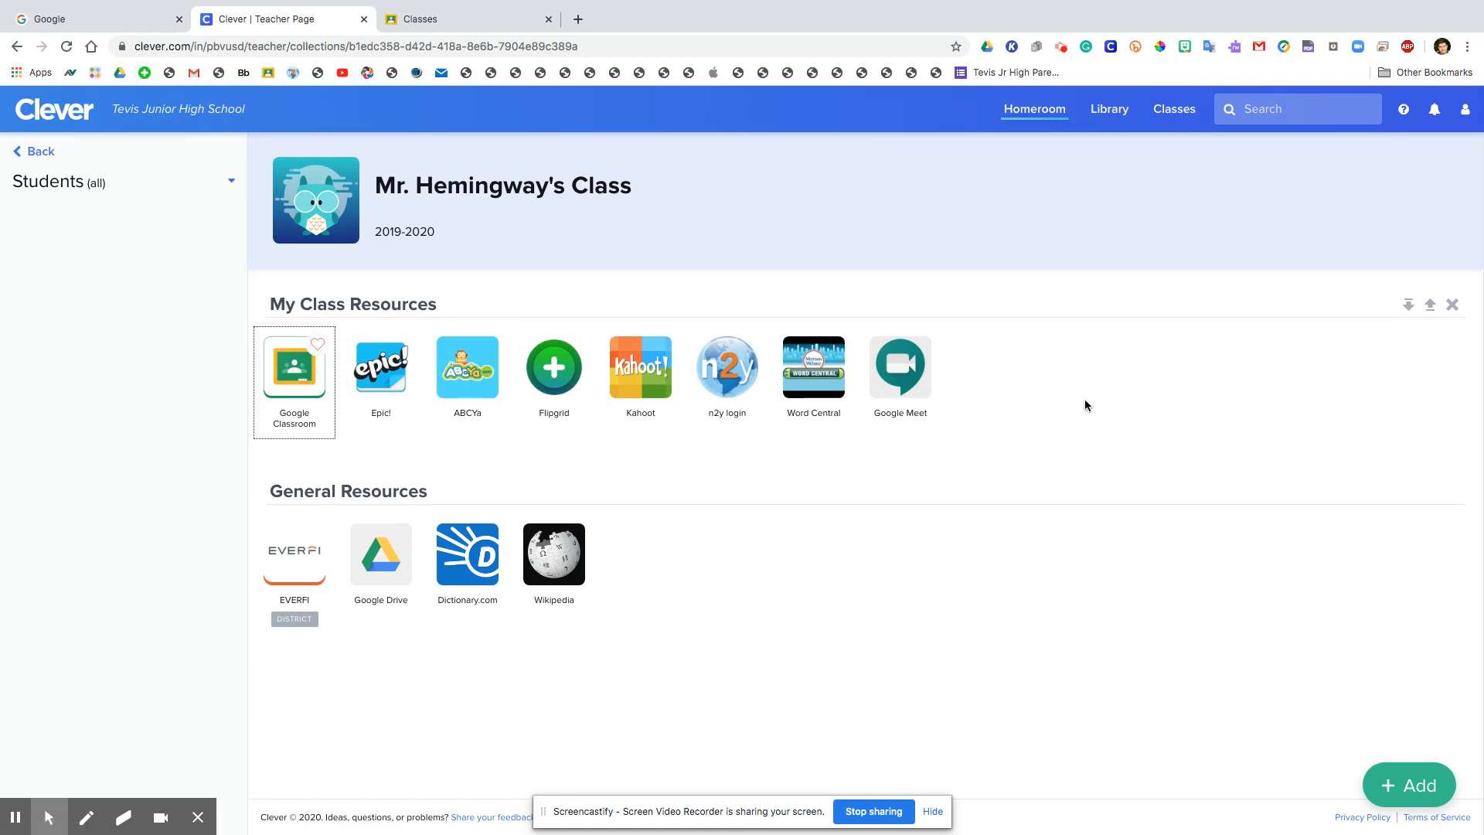
mouse_move(1076, 404)
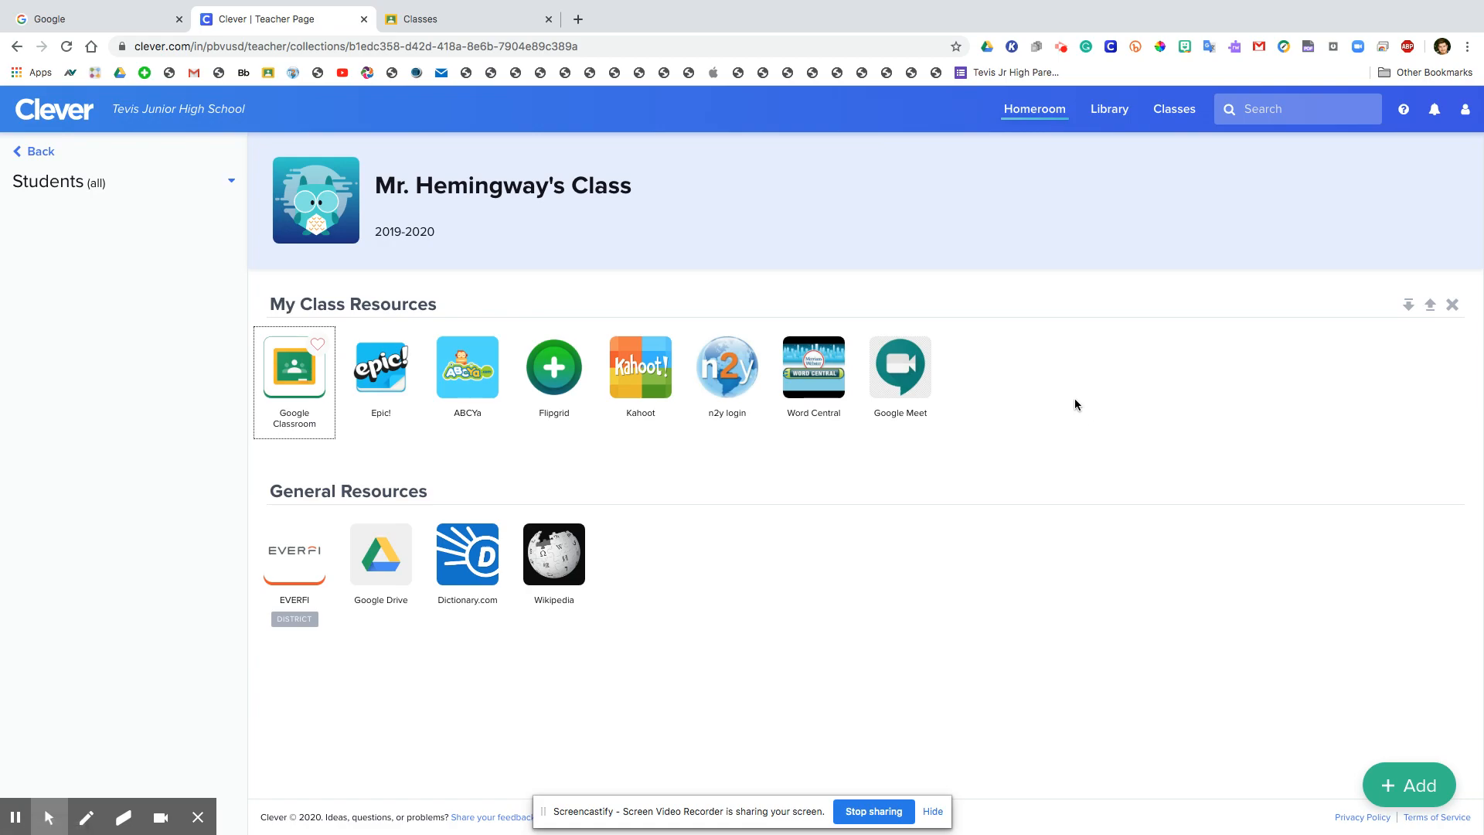